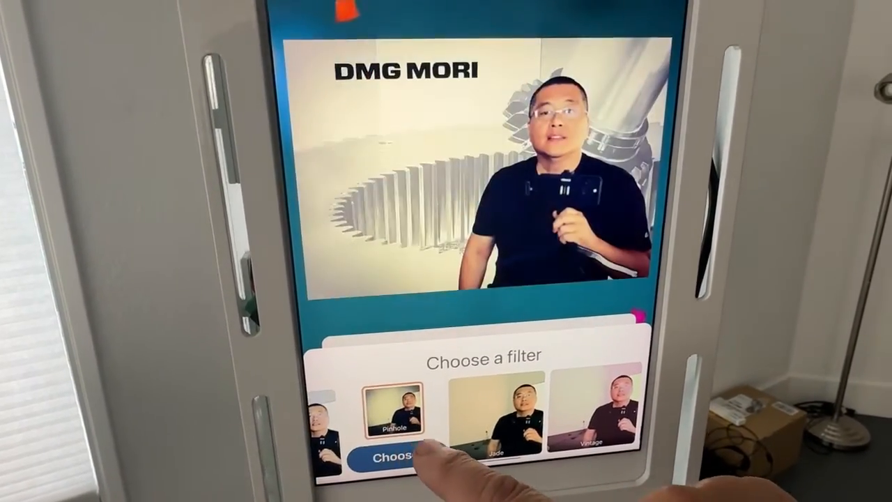
scroll("left", 3)
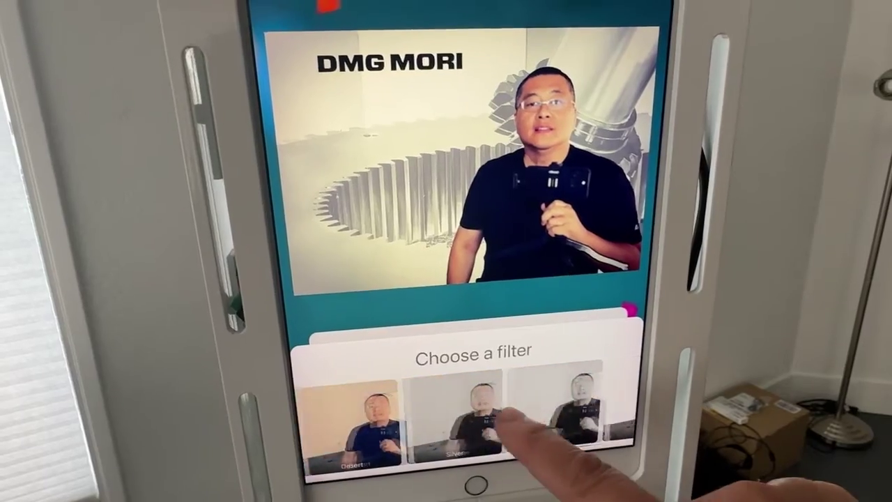